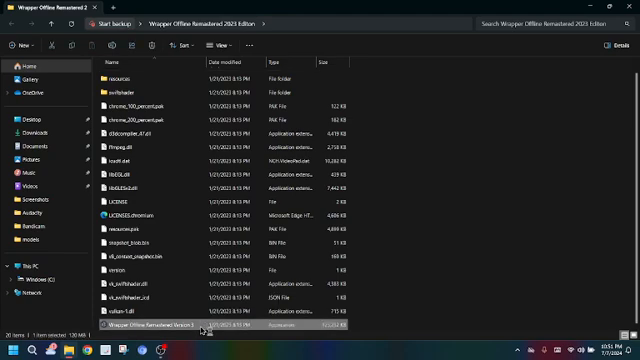
pyautogui.moveTo(381, 301)
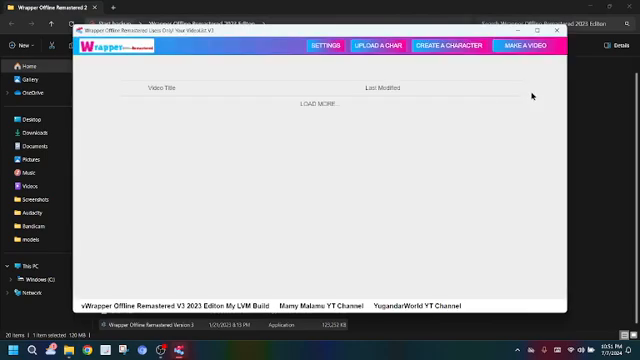
# Maximize the Wrapper Offline Remastered window so the saved videos list fills the screen.
pyautogui.click(323, 104)
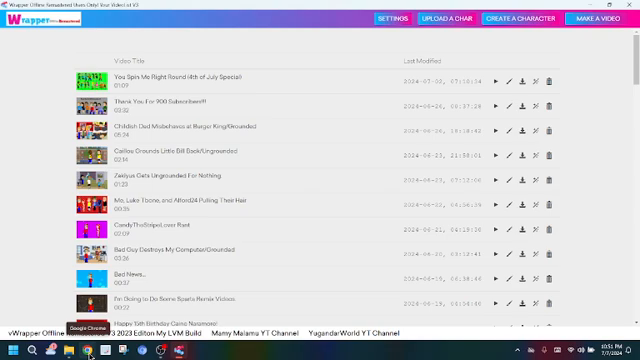
pyautogui.moveTo(230, 97)
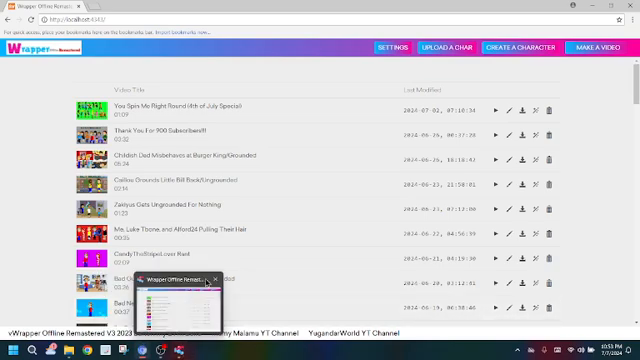
# Load the Wrapper Offline video list at localhost in a Chromium tab.
pyautogui.click(228, 284)
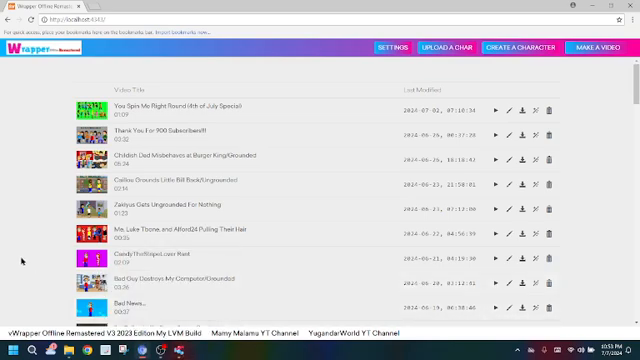